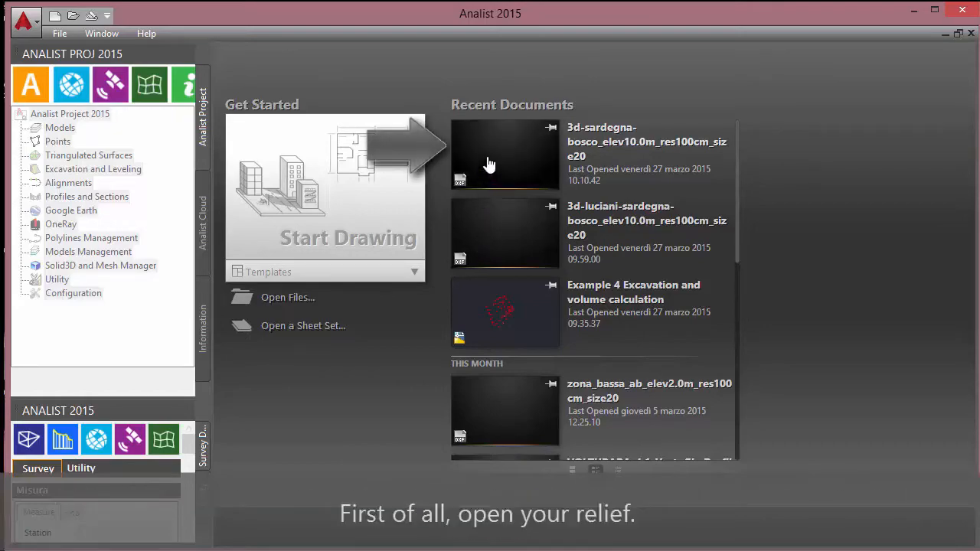
# Open the recent 3d-sardegna-bosco_elev10.0m relief drawing from the Start page
pyautogui.click(490, 163)
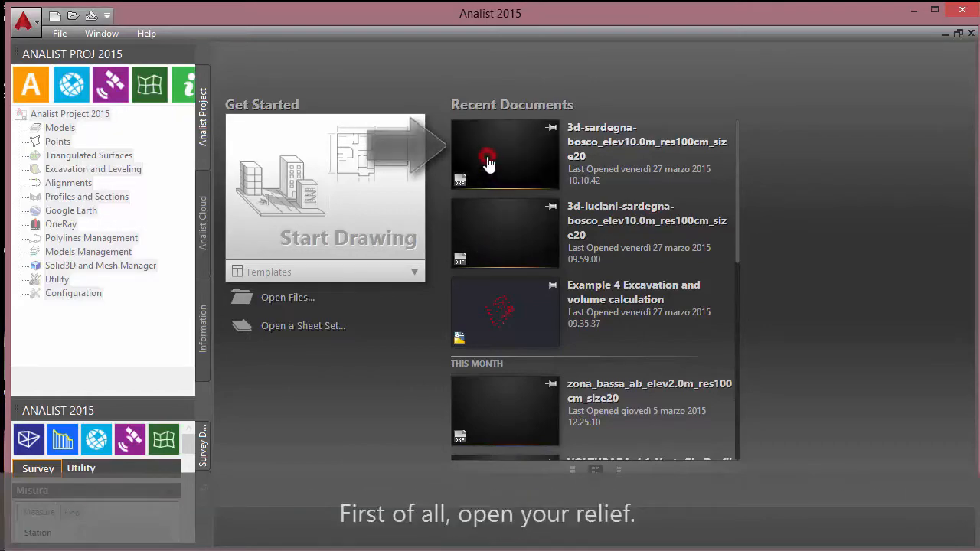
# Create terrain model Model1 from layer 0 via the Models context menu
pyautogui.click(488, 158)
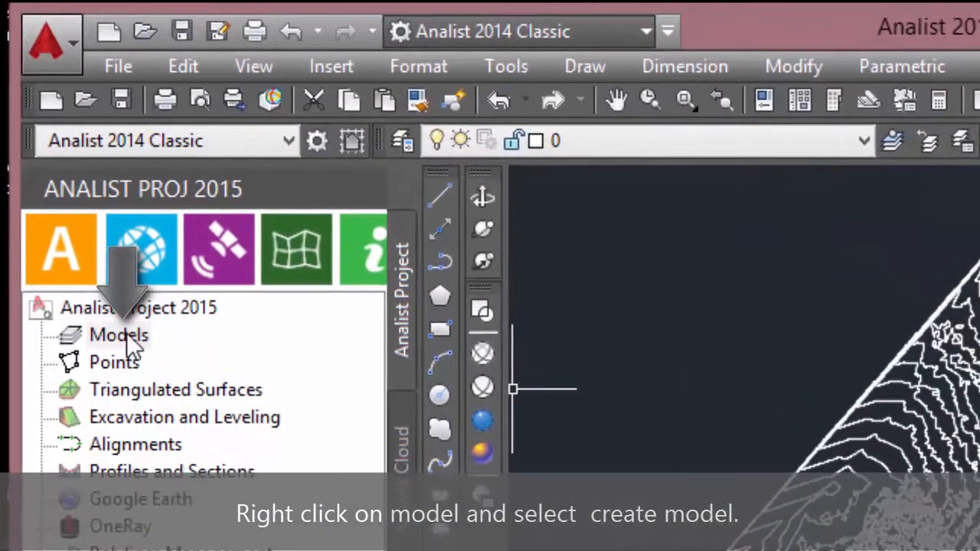
pyautogui.rightClick(120, 334)
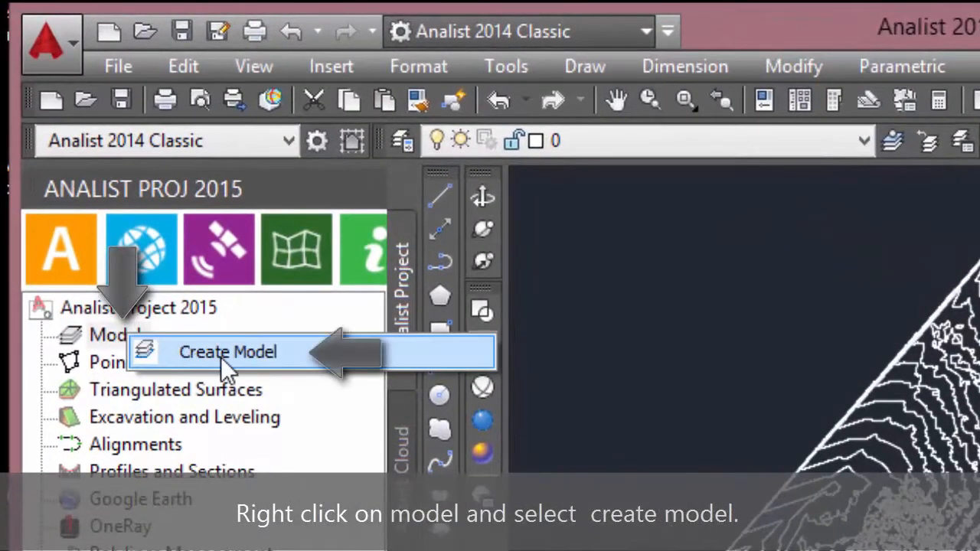
pyautogui.click(227, 351)
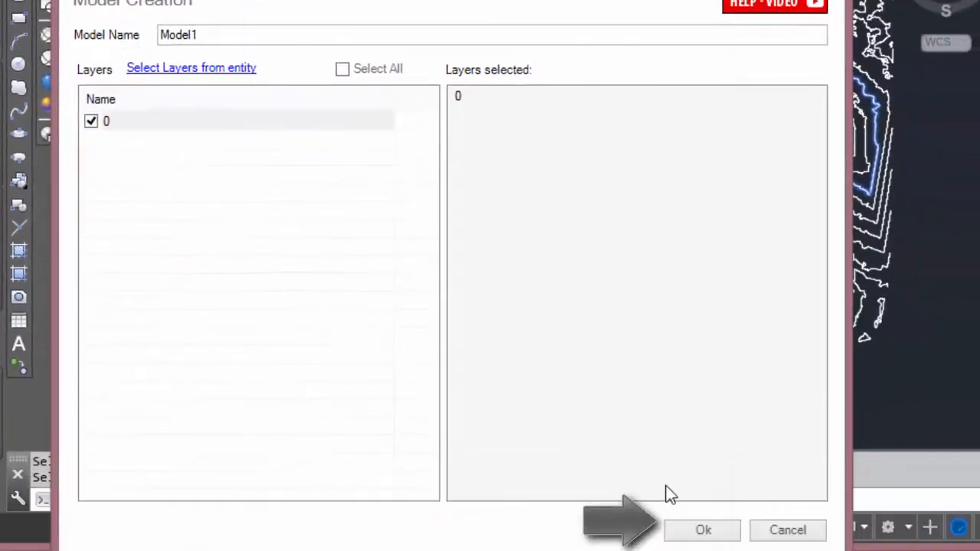
pyautogui.click(702, 530)
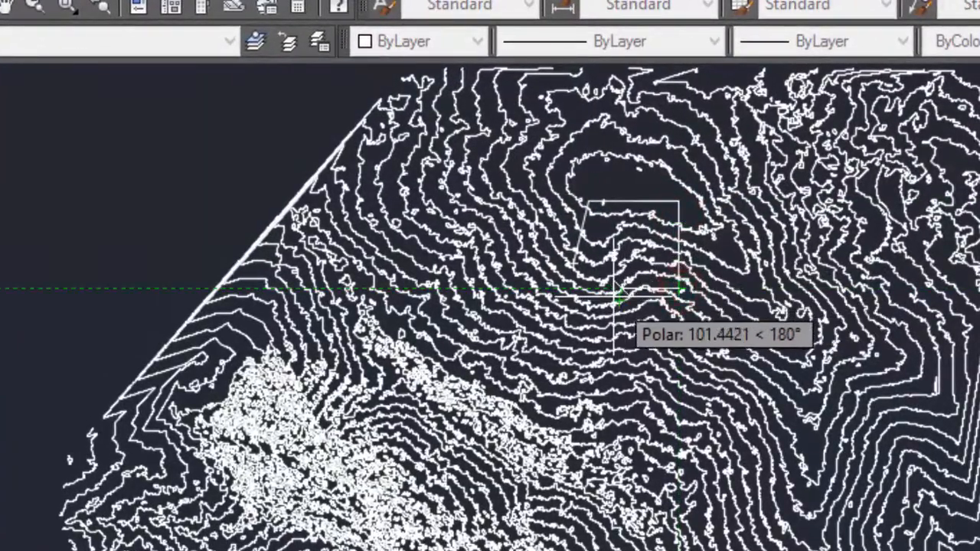
# Close the boundary polyline drawn around the hilltop contours
pyautogui.rightClick(613, 294)
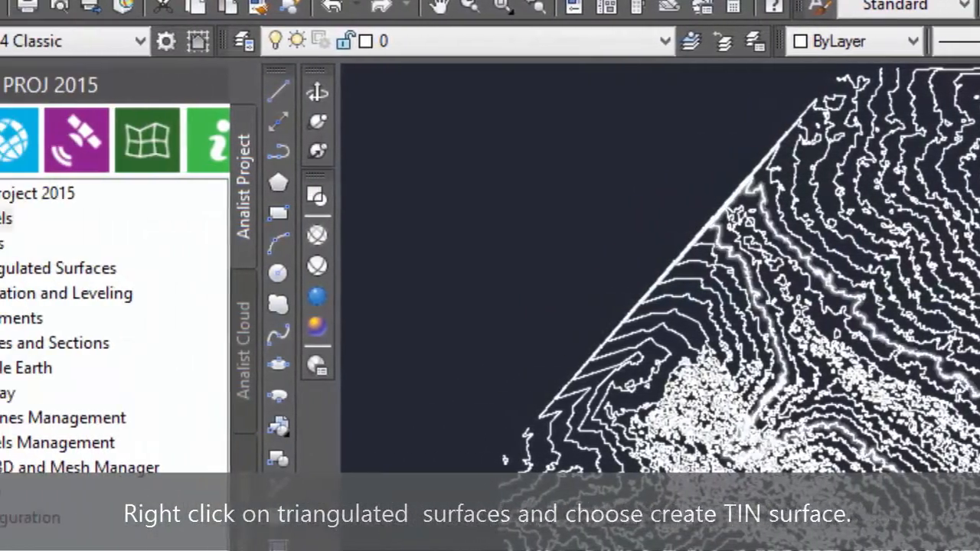
# Triangulate Surface1 from Model1 inside the hilltop boundary polyline
pyautogui.click(153, 268)
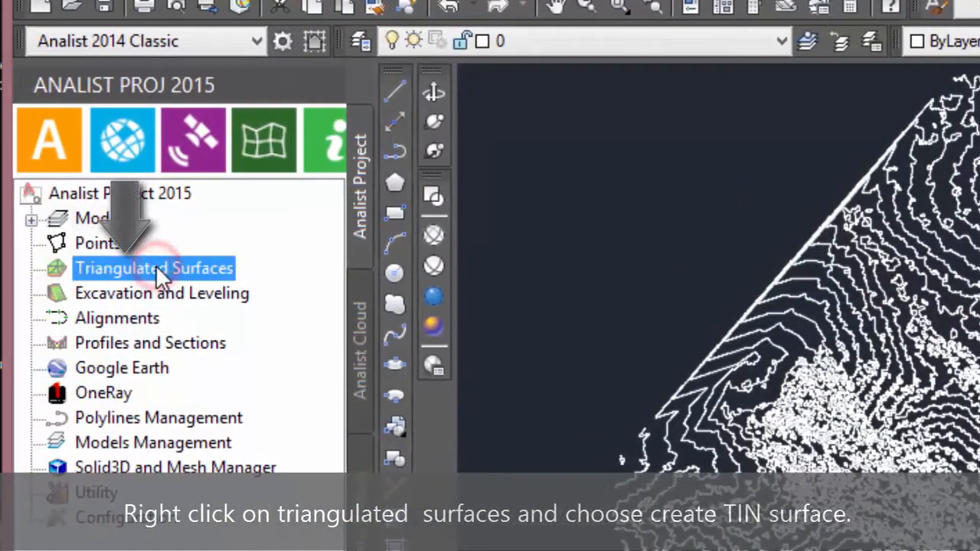
pyautogui.rightClick(153, 268)
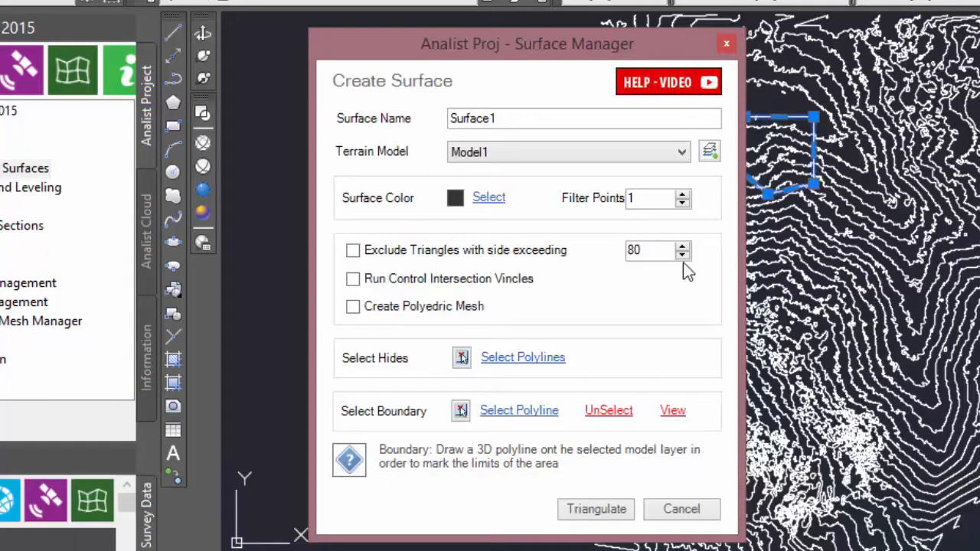
pyautogui.click(595, 508)
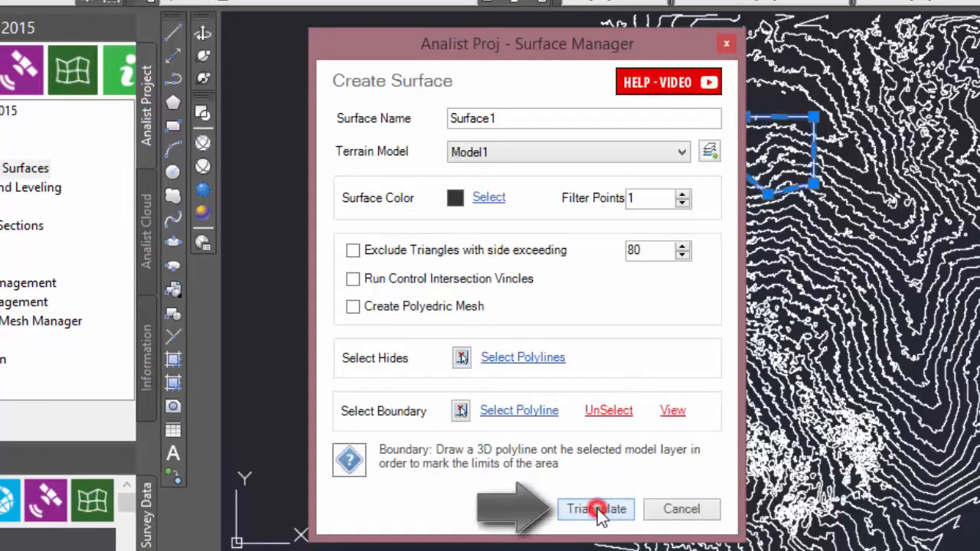
pyautogui.click(596, 508)
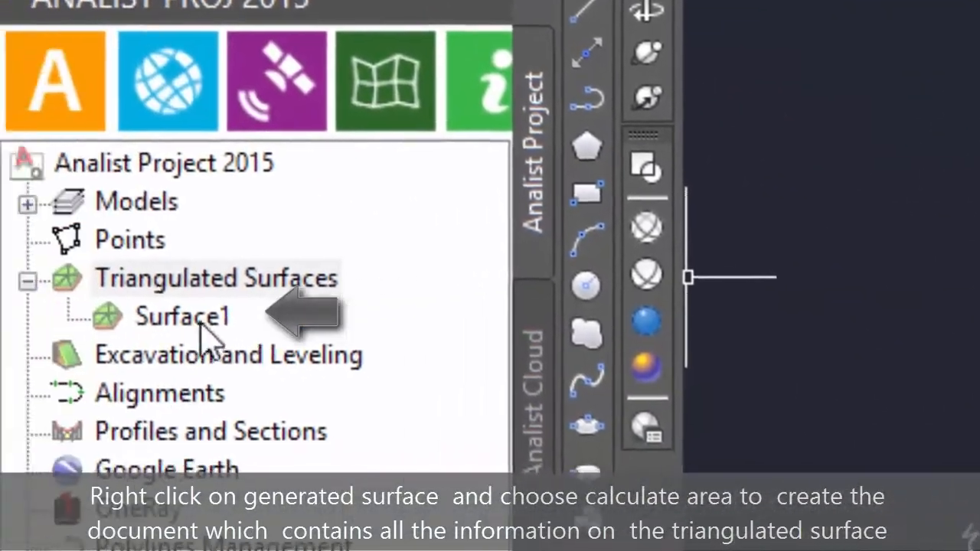
# Run Calculate Triangles Area on Surface1 from its context menu
pyautogui.rightClick(182, 315)
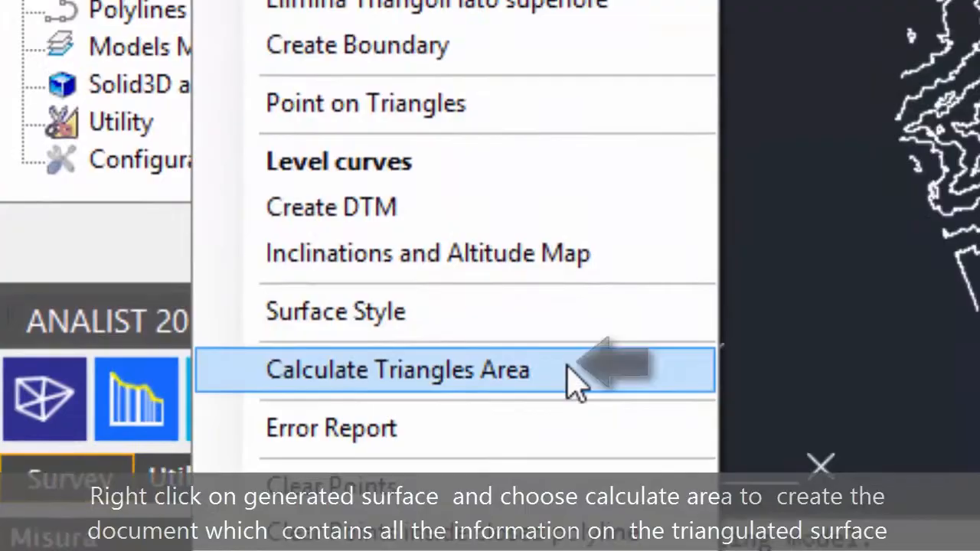
pyautogui.click(396, 369)
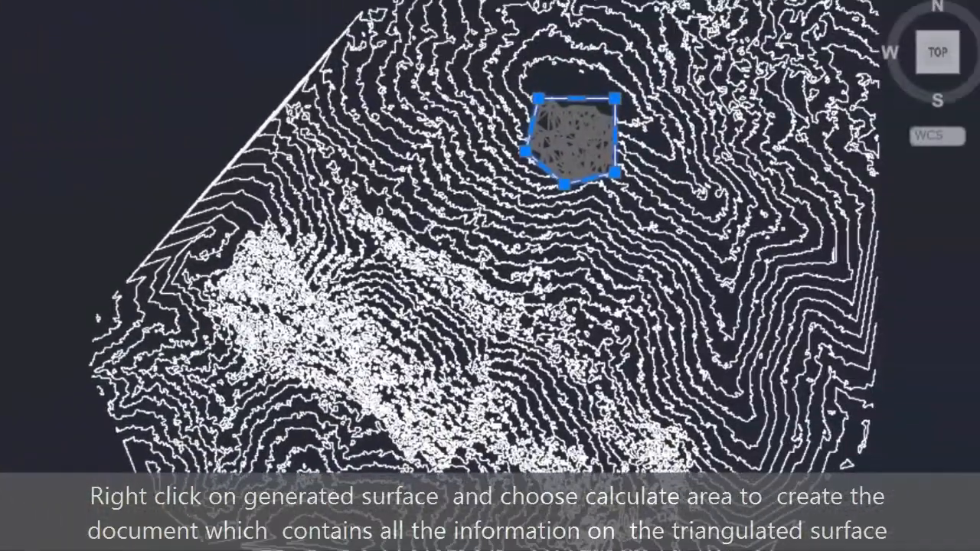